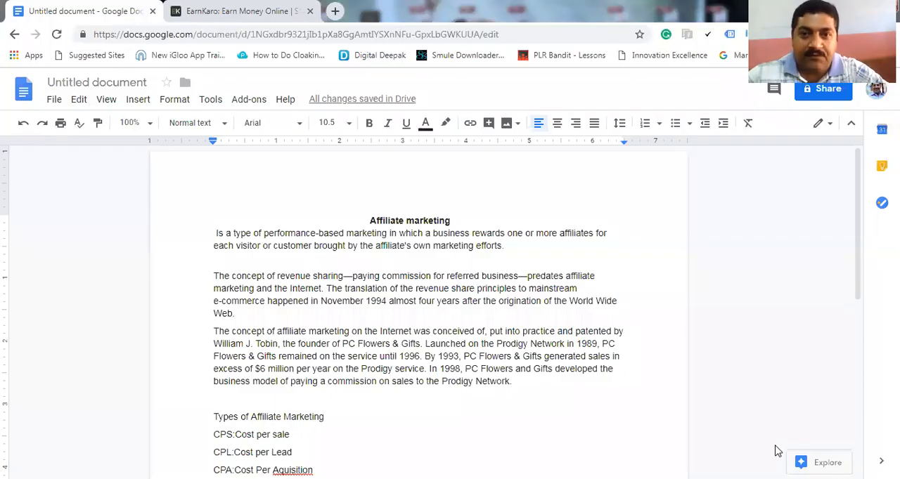
mouse_move(712, 324)
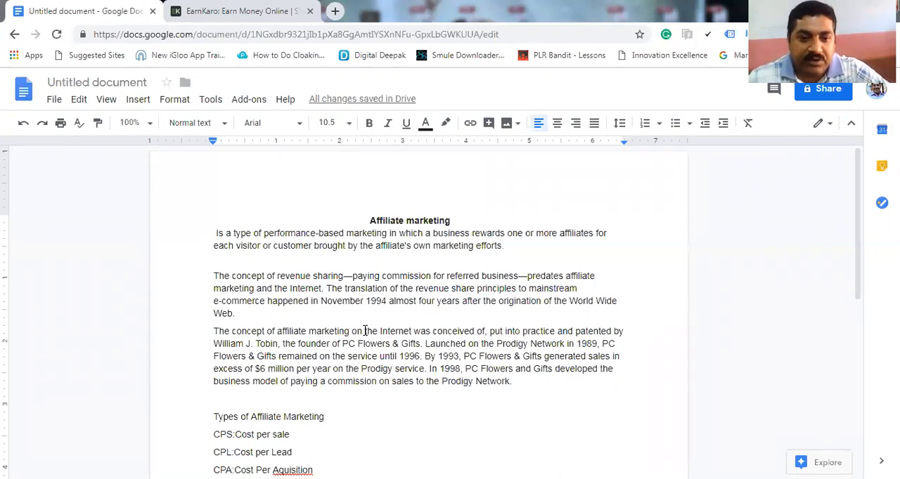
mouse_move(337, 324)
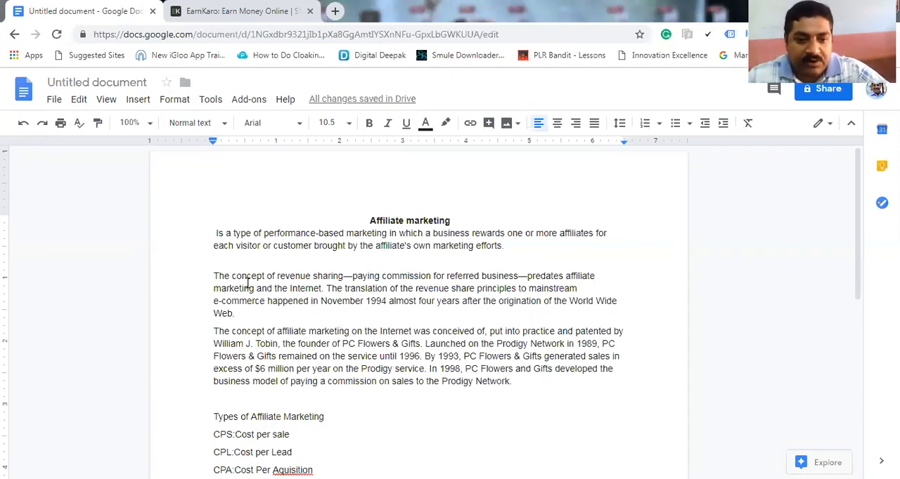
mouse_move(363, 288)
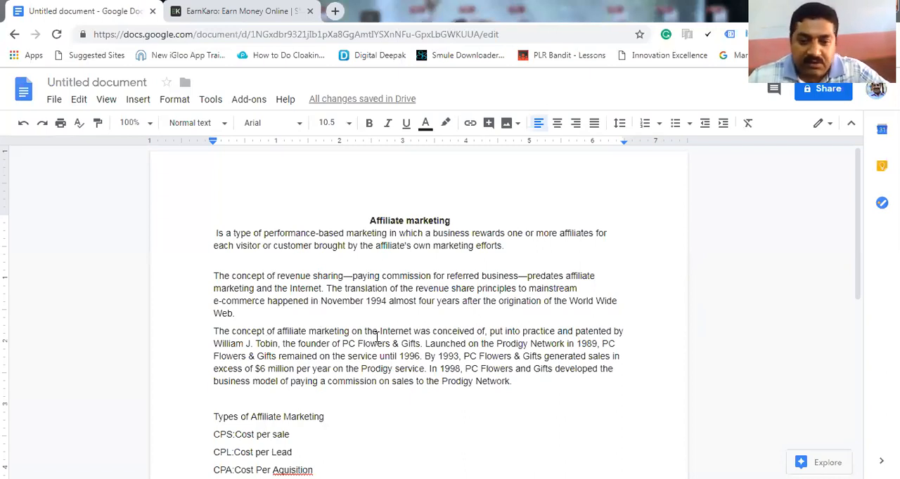
mouse_move(356, 310)
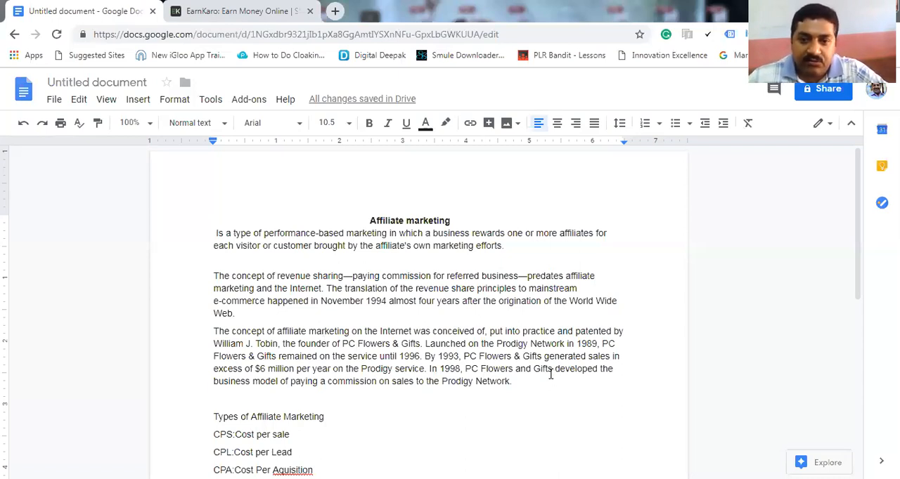
Scroll the notes down to the network lists and the 'Indian all in one network' EarnKaro section.
scroll("down", 3)
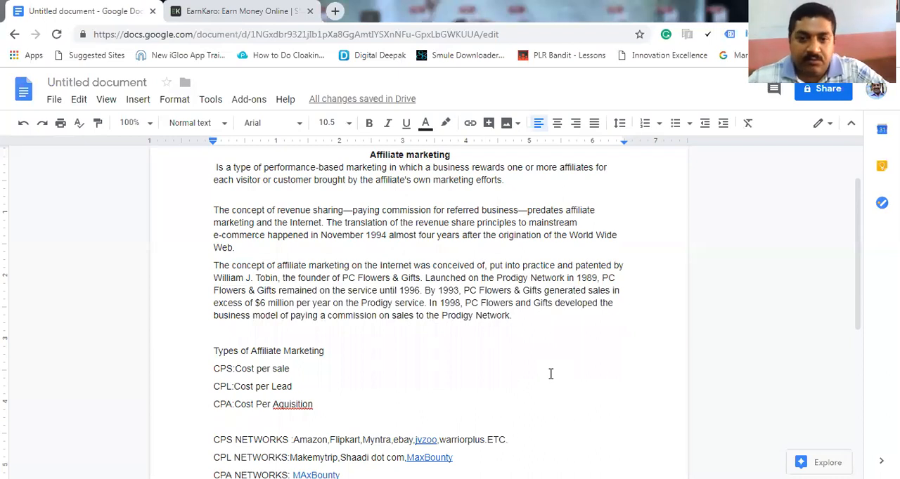
mouse_move(494, 357)
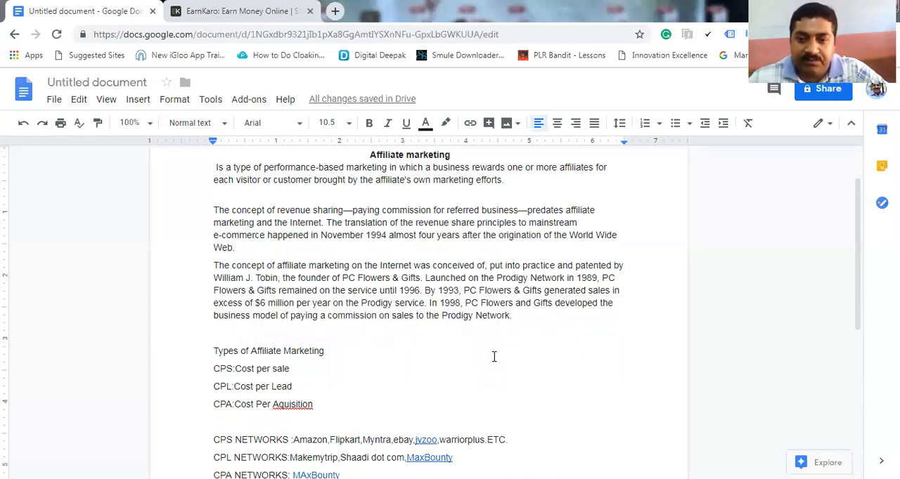
mouse_move(460, 341)
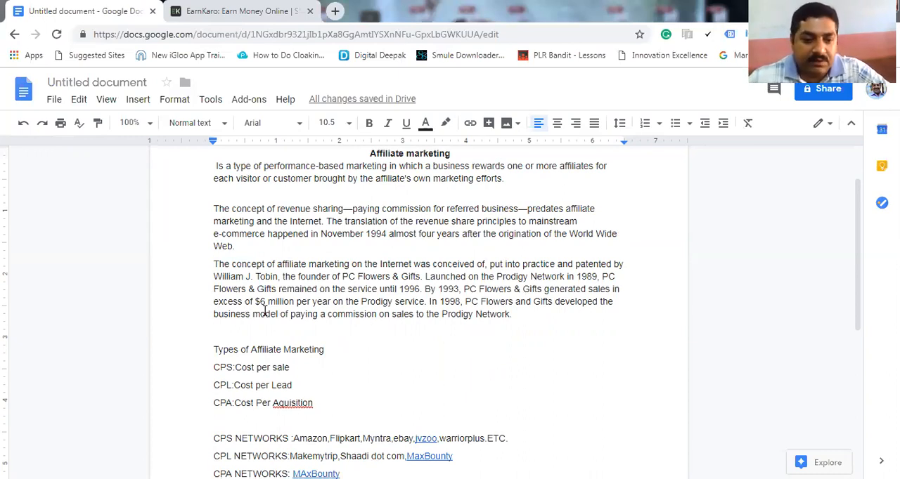
scroll("down", 3)
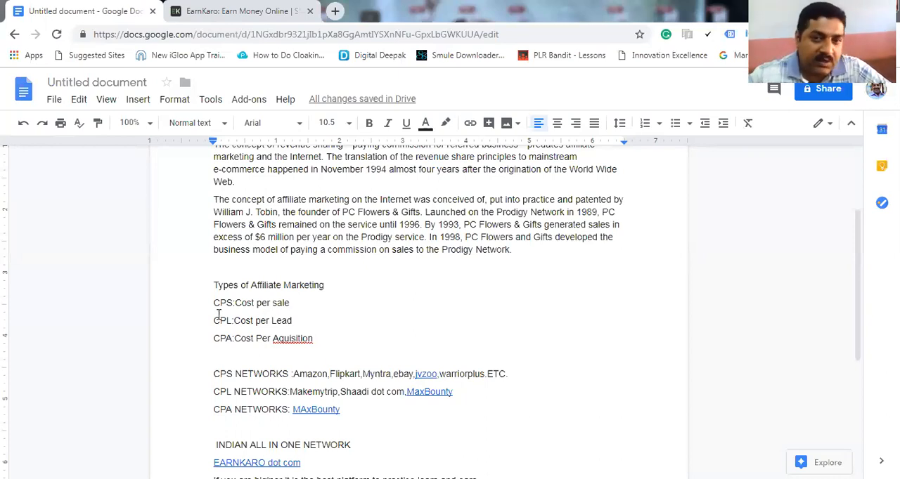
Scroll through the notes to the EarnKaro beginner tip and Facebook group invitation.
scroll("down", 3)
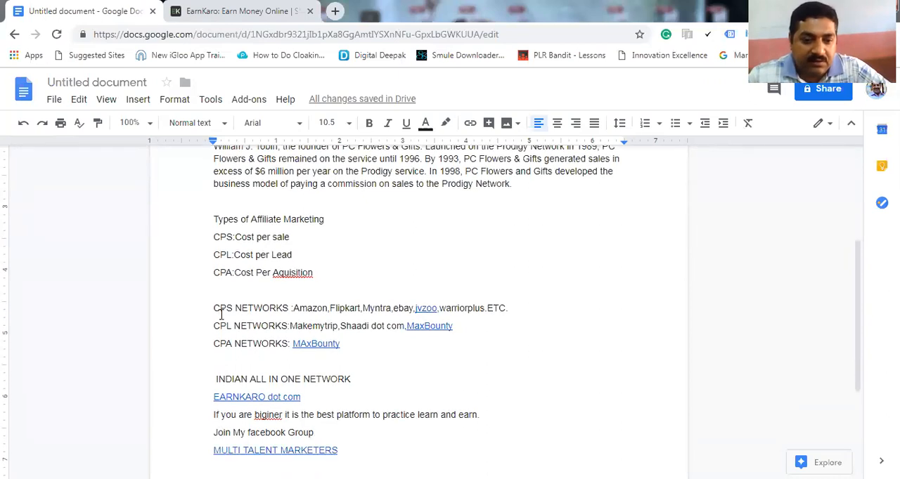
mouse_move(280, 313)
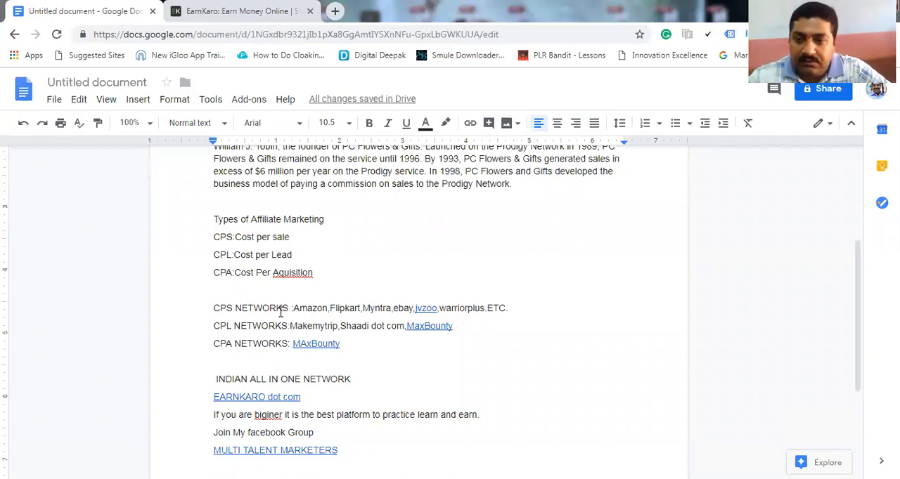
mouse_move(417, 322)
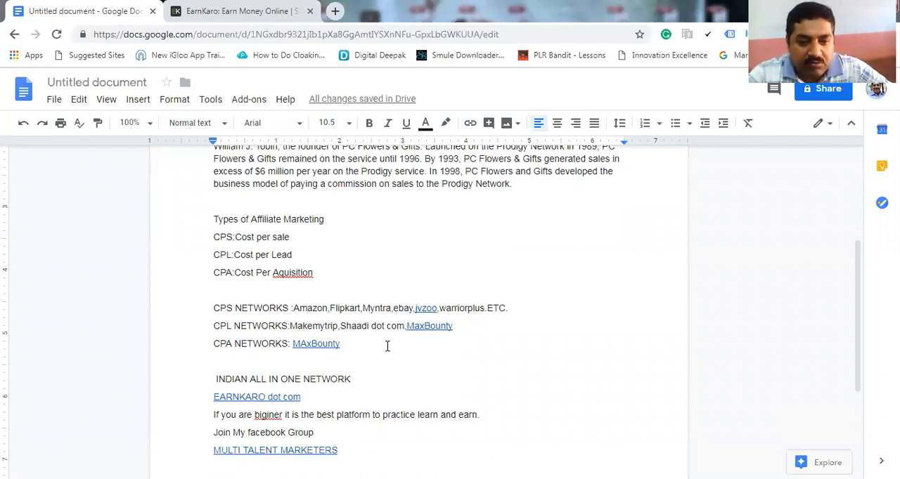
mouse_move(382, 347)
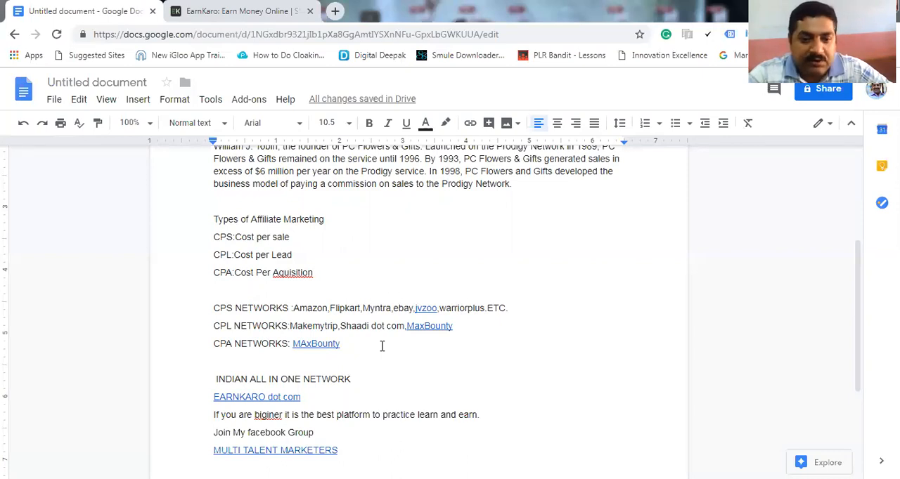
mouse_move(401, 350)
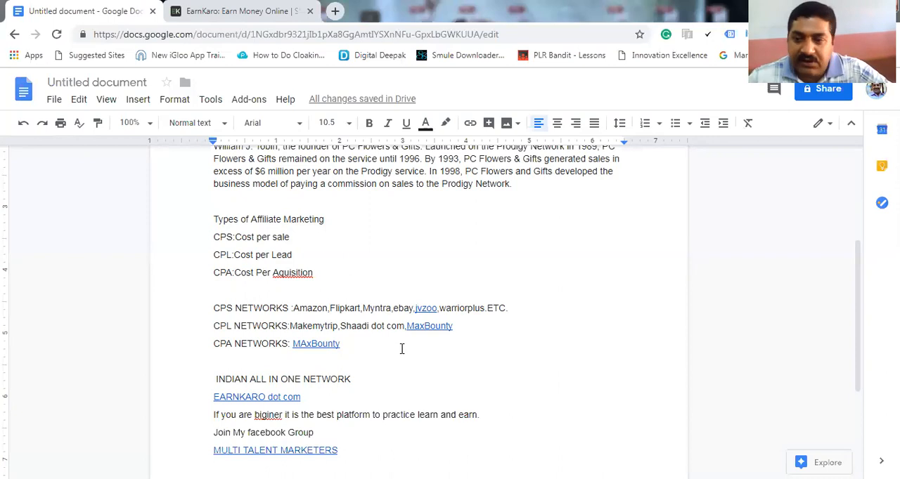
mouse_move(375, 332)
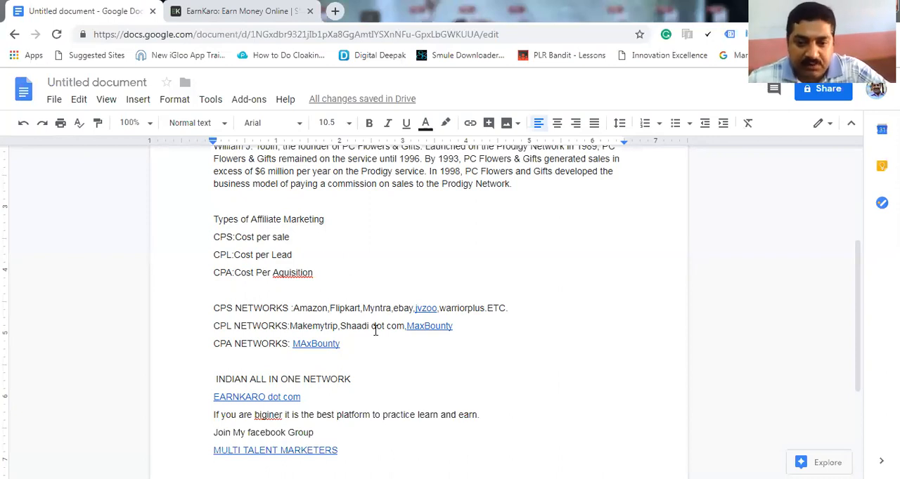
scroll("down", 3)
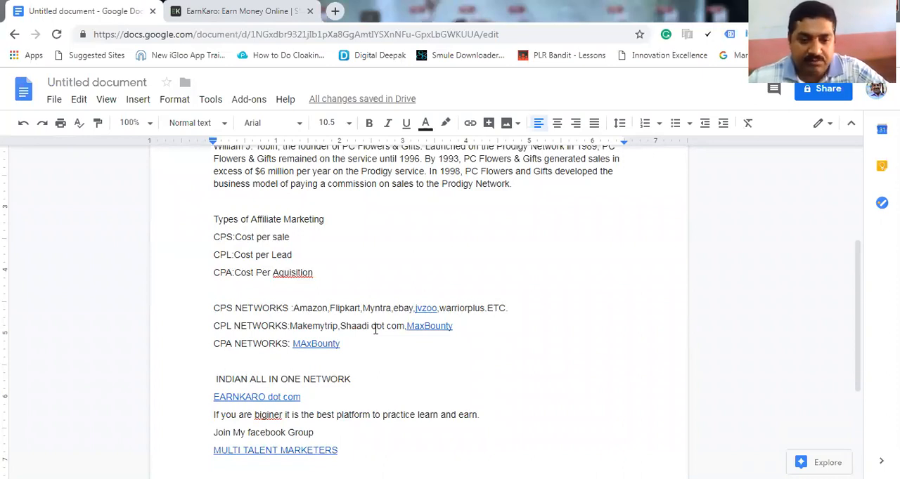
scroll("down", 3)
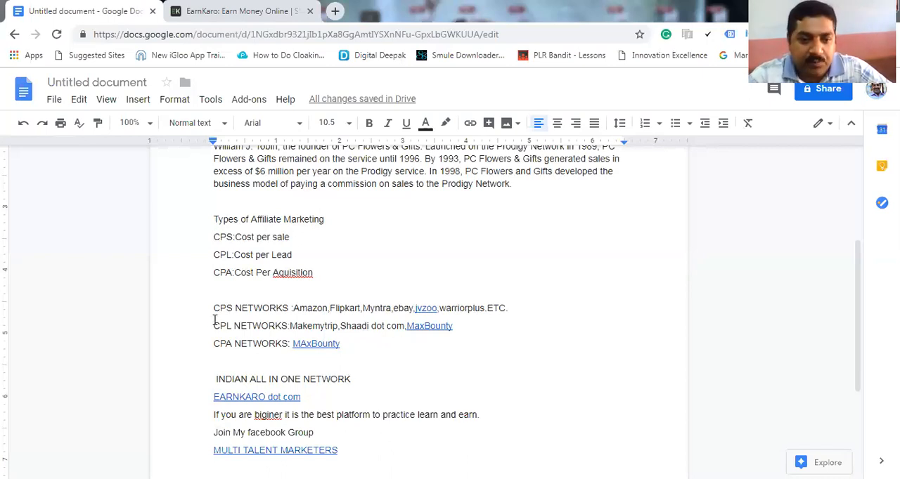
mouse_move(364, 344)
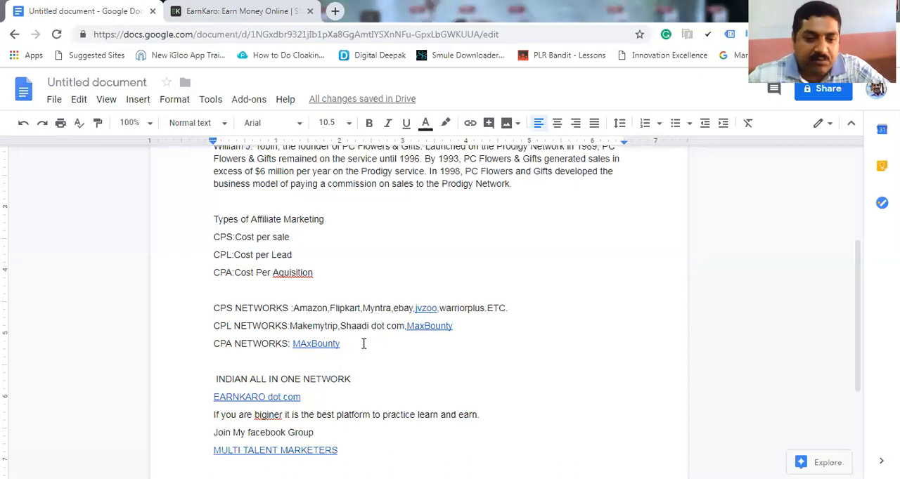
scroll("down", 3)
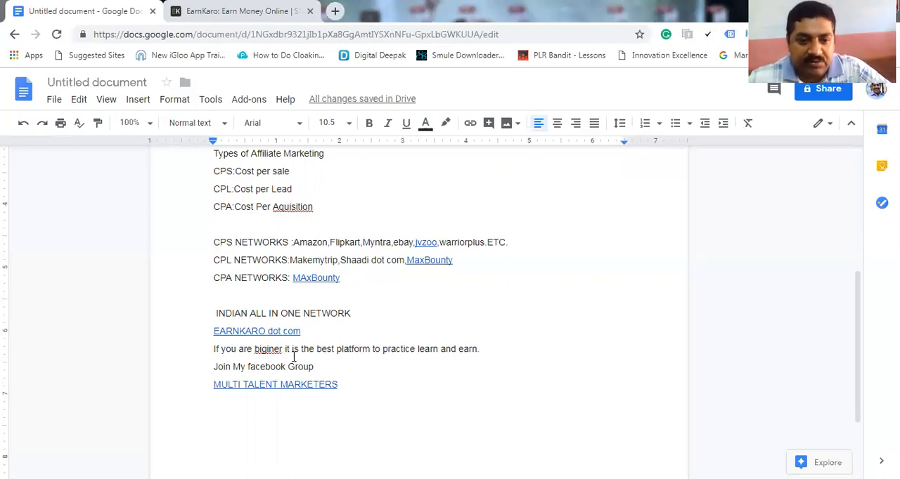
mouse_move(353, 363)
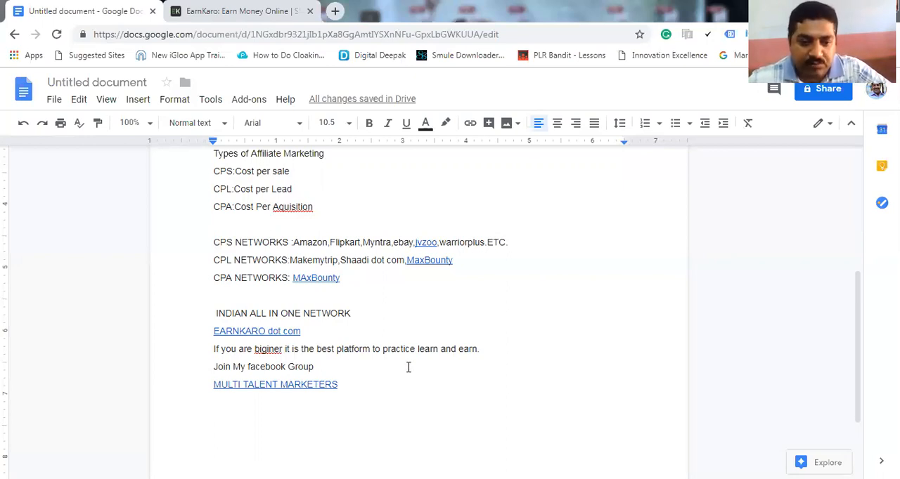
mouse_move(404, 361)
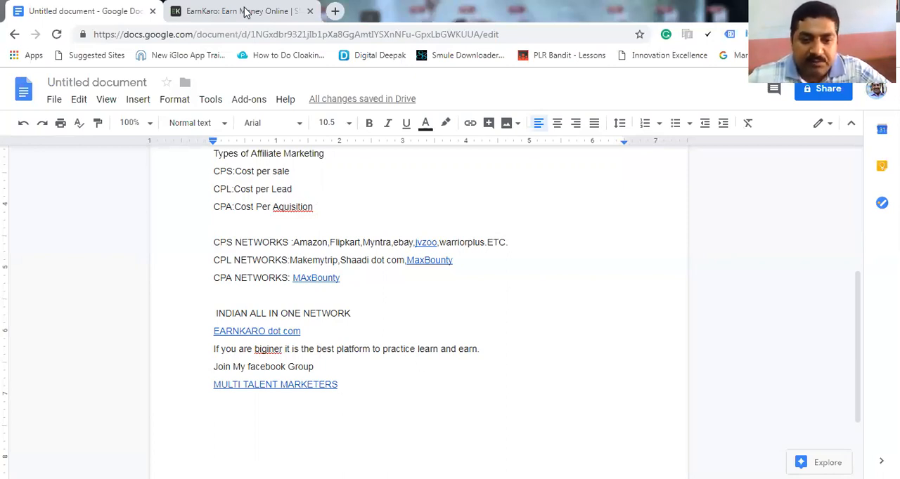
mouse_move(443, 251)
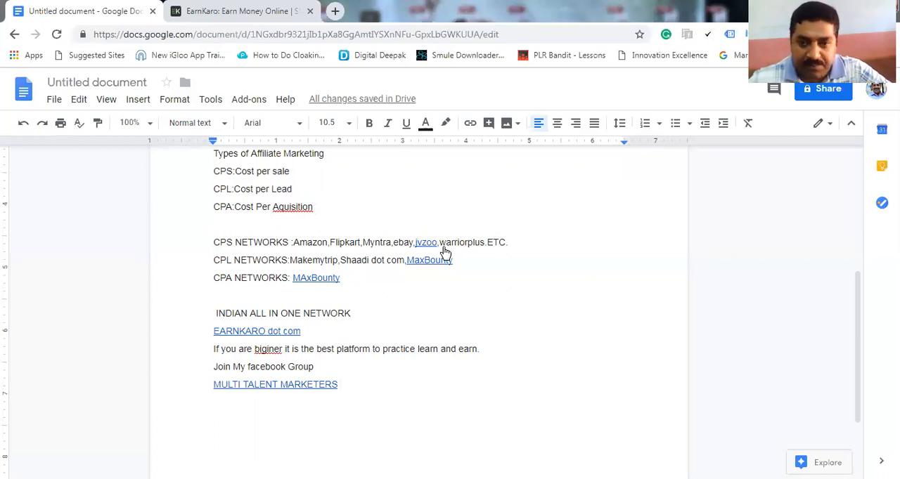
scroll("up", 3)
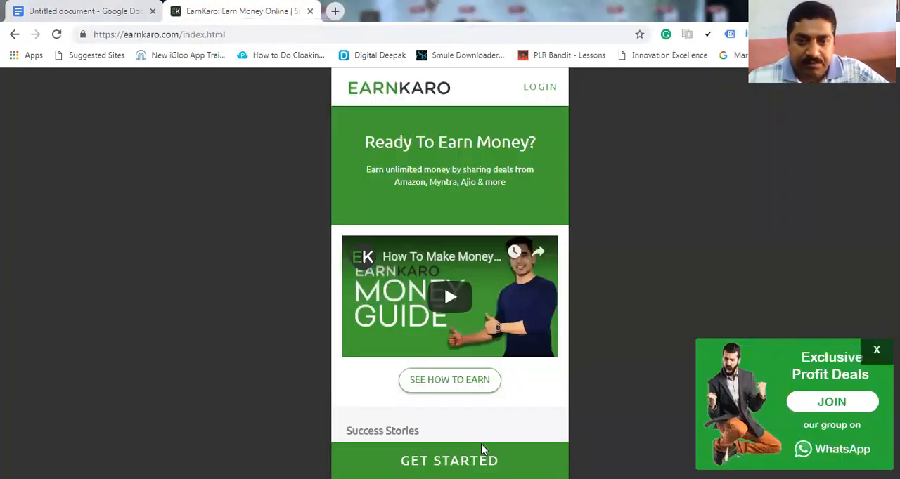
Scroll the EarnKaro landing page and open the LOGIN page.
scroll("down", 3)
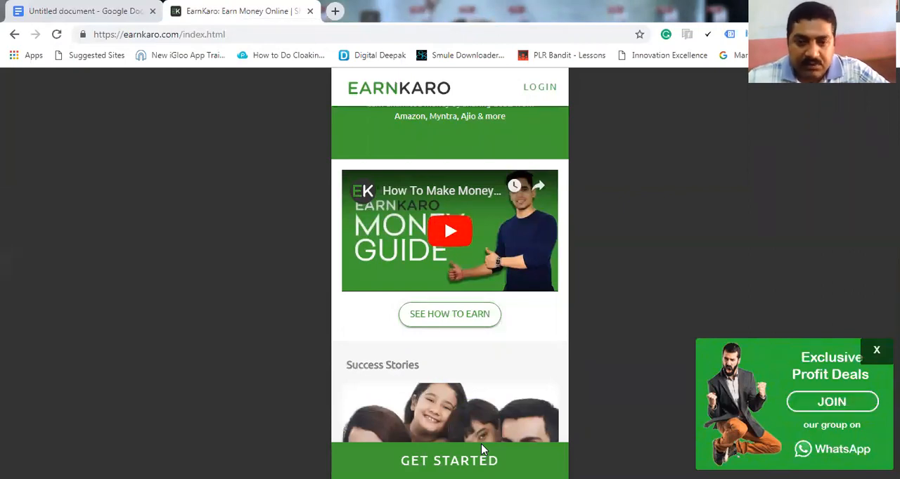
scroll("down", 3)
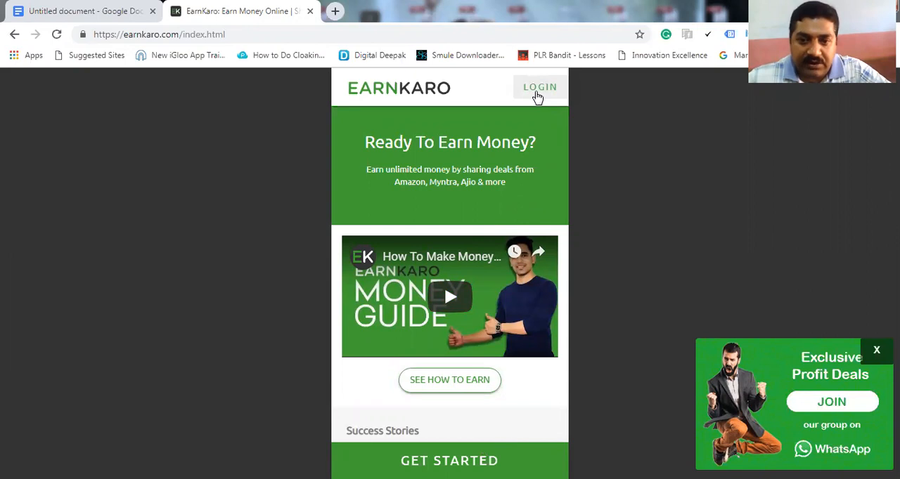
left_click(539, 86)
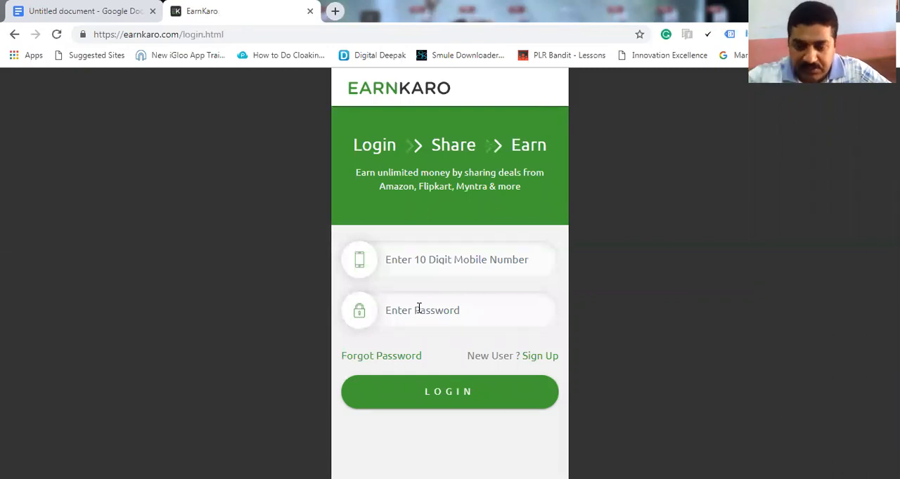
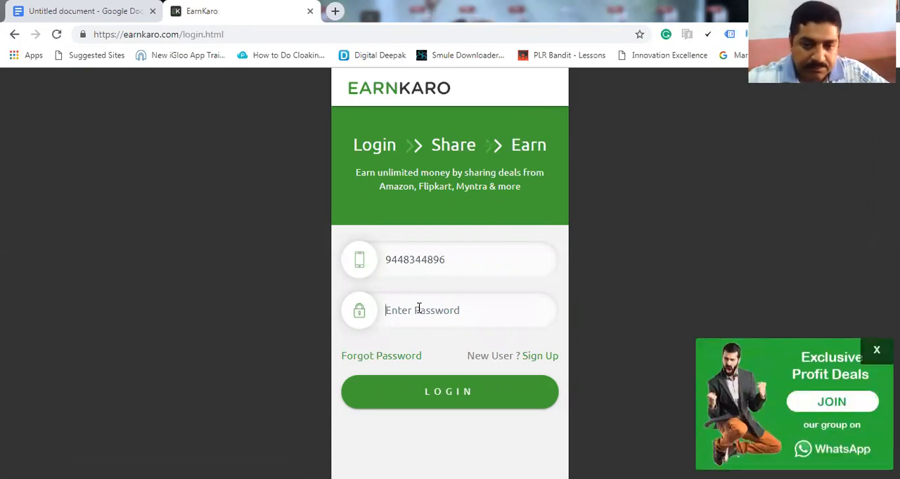
Log in with the mobile number and password to reach the member dashboard.
type("•")
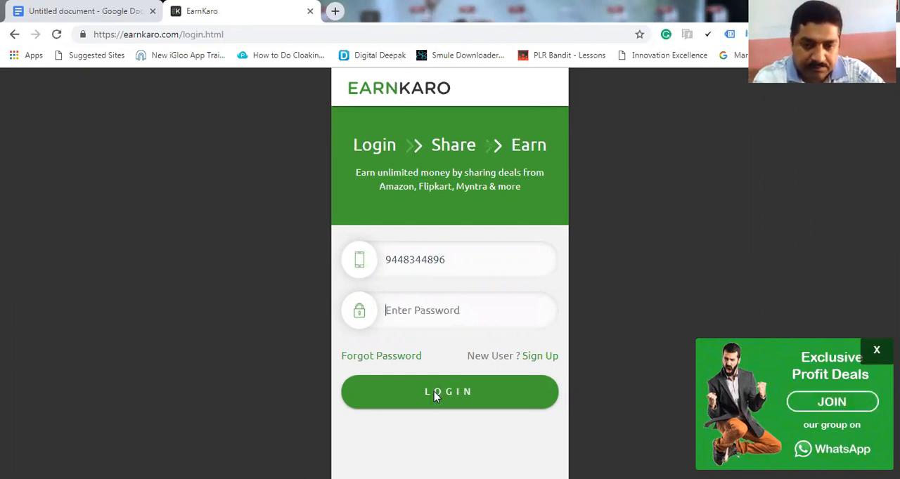
type("••")
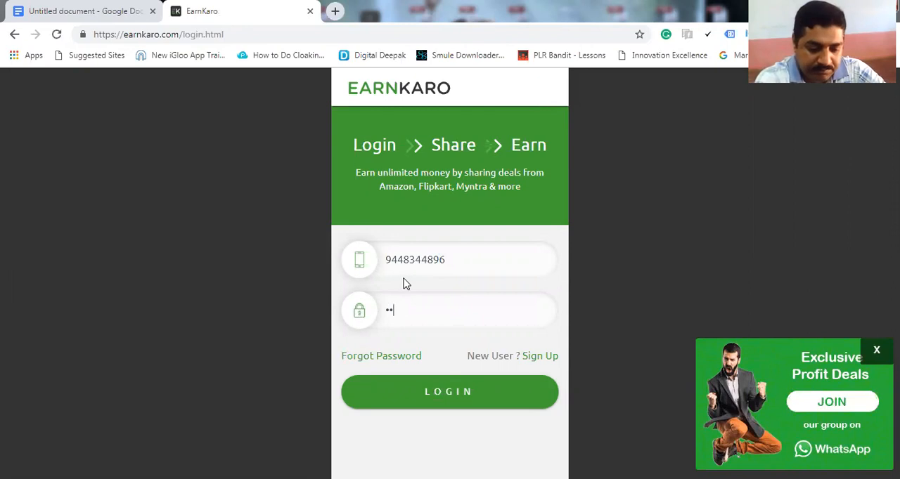
type("•••••")
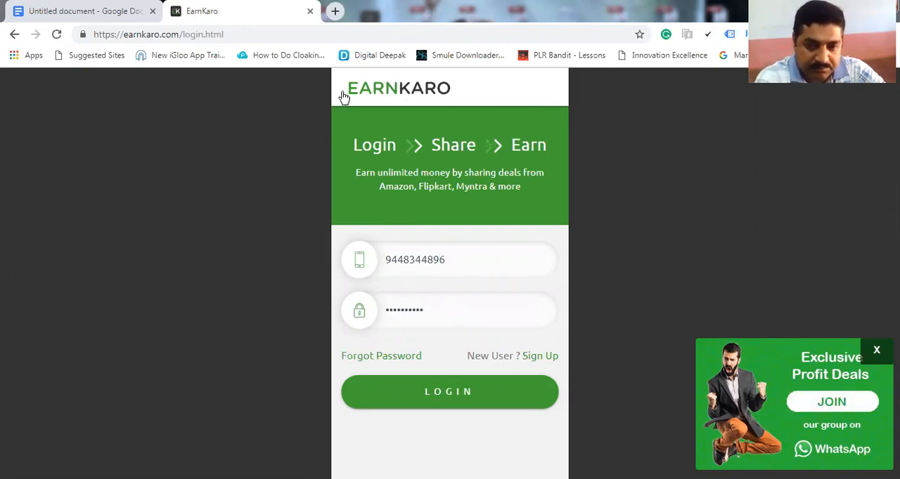
left_click(449, 392)
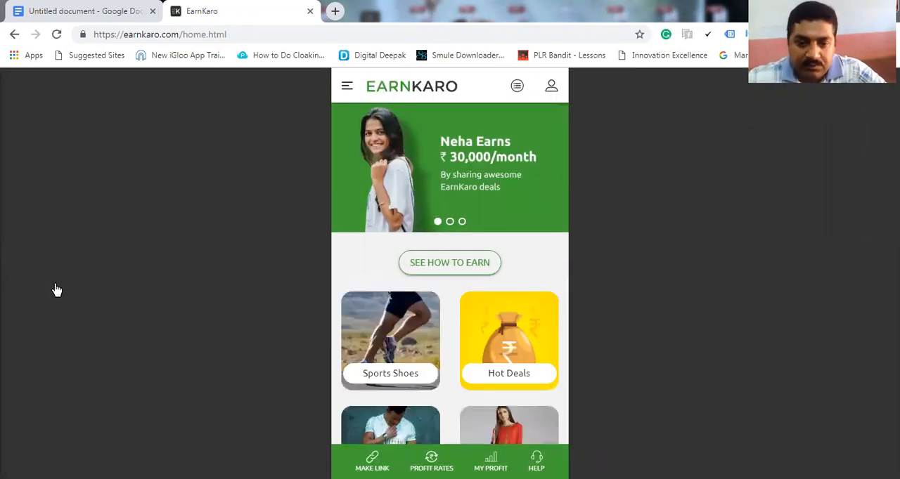
Open the hamburger category menu listing Baby Products, Beauty, Grocery and more.
scroll("down", 3)
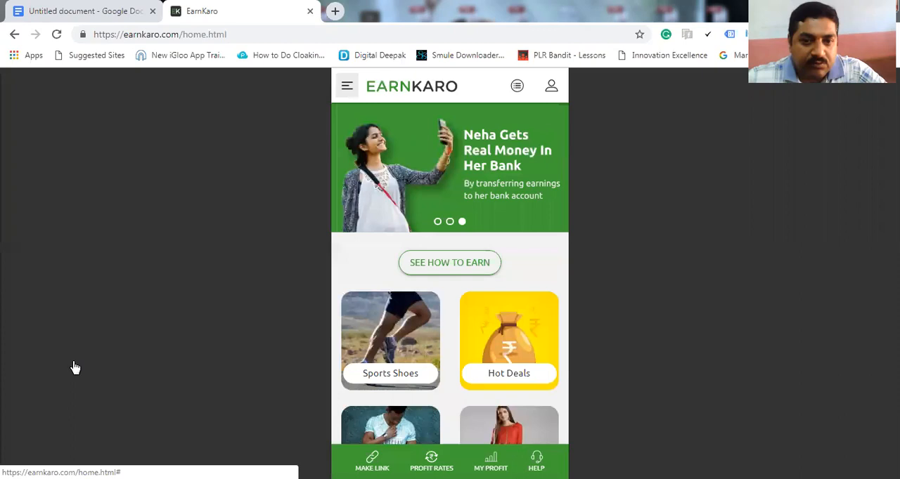
left_click(347, 85)
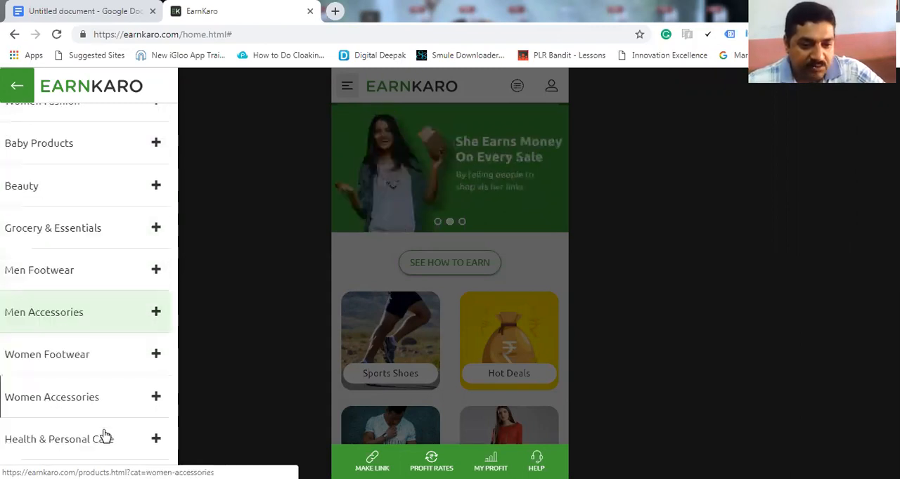
Scroll the category sidebar and choose Men Fashion > Jeans.
scroll("down", 3)
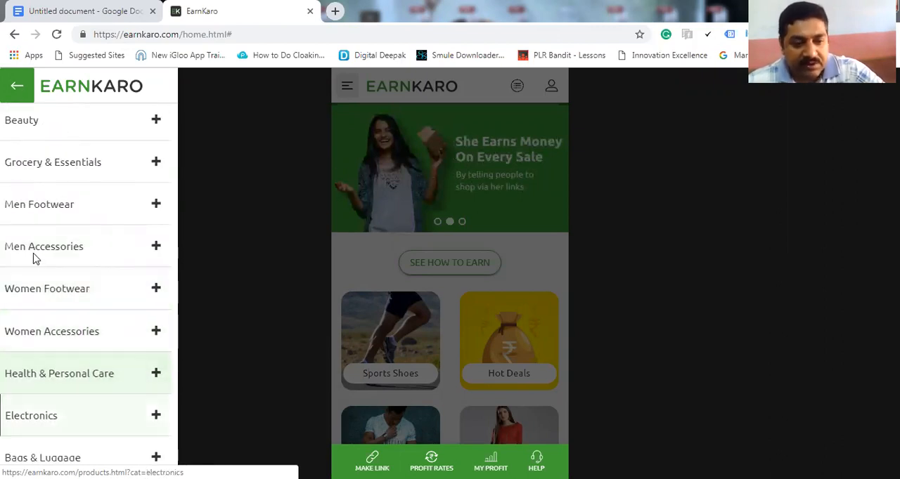
scroll("down", 3)
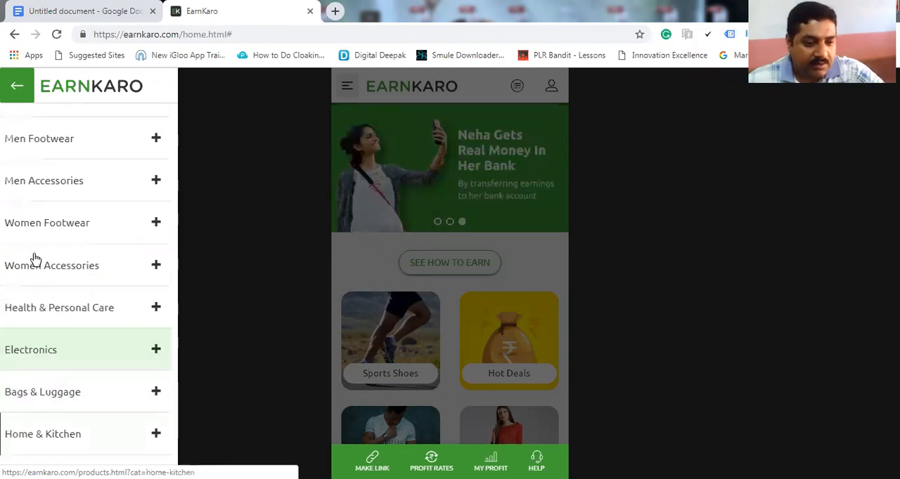
scroll("down", 3)
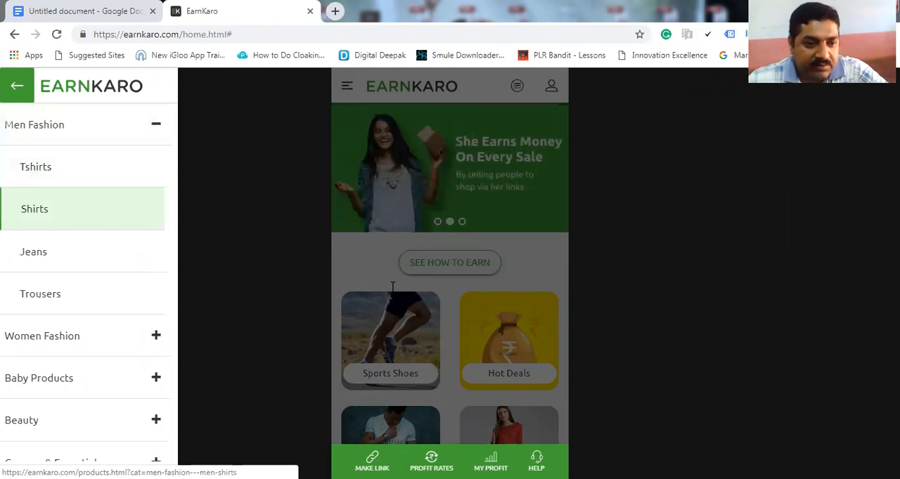
left_click(34, 252)
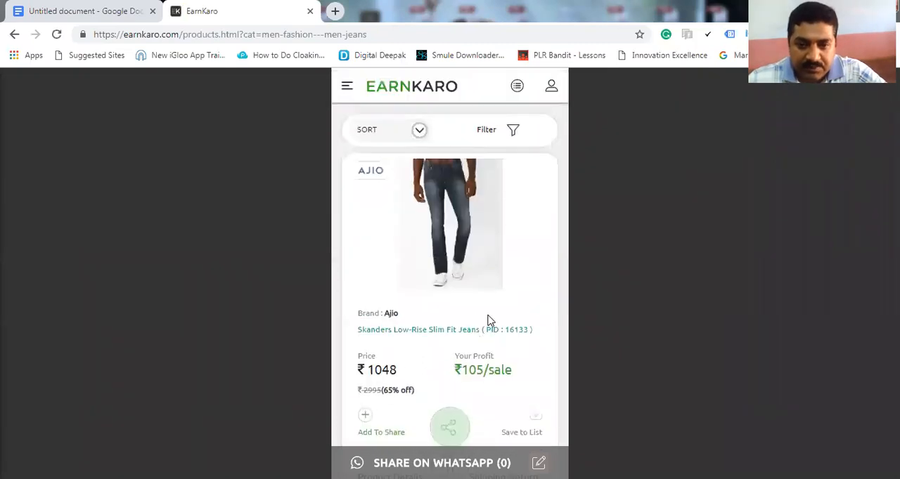
Add the Flying Machine Skinny Fit jeans to share and generate the ckaro.in share link.
scroll("down", 3)
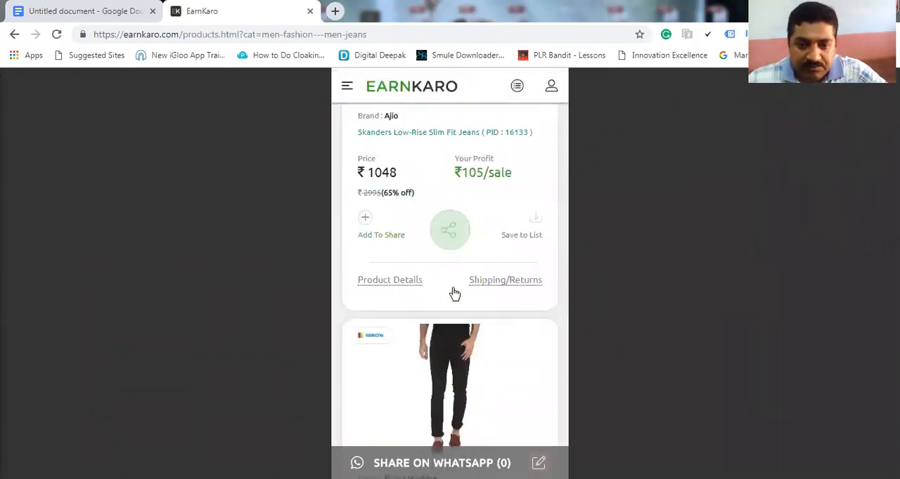
scroll("down", 3)
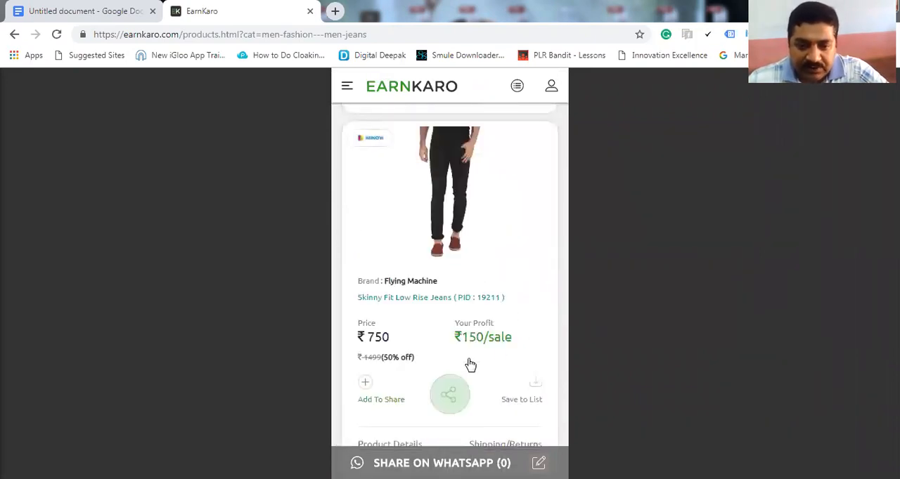
scroll("down", 3)
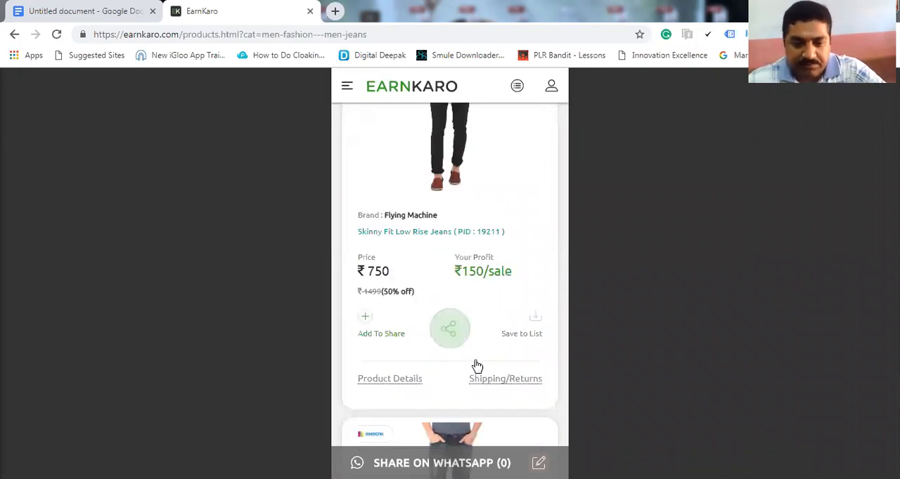
mouse_move(611, 242)
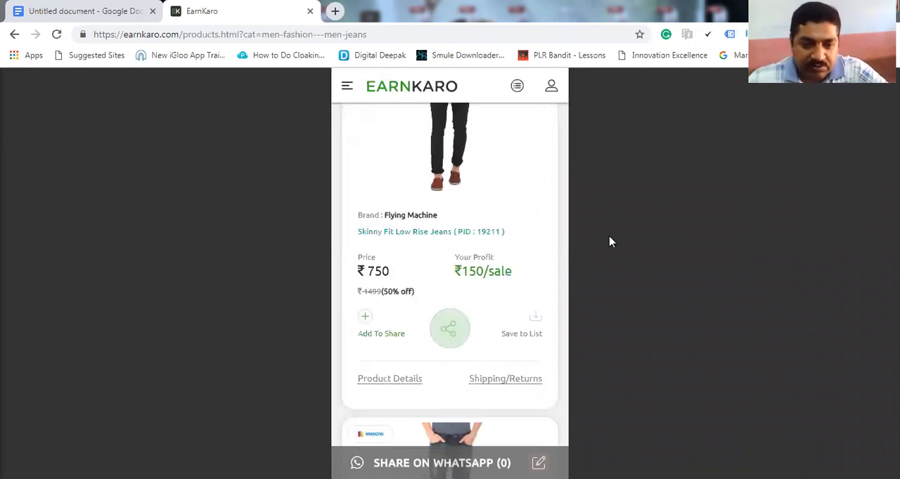
left_click(364, 316)
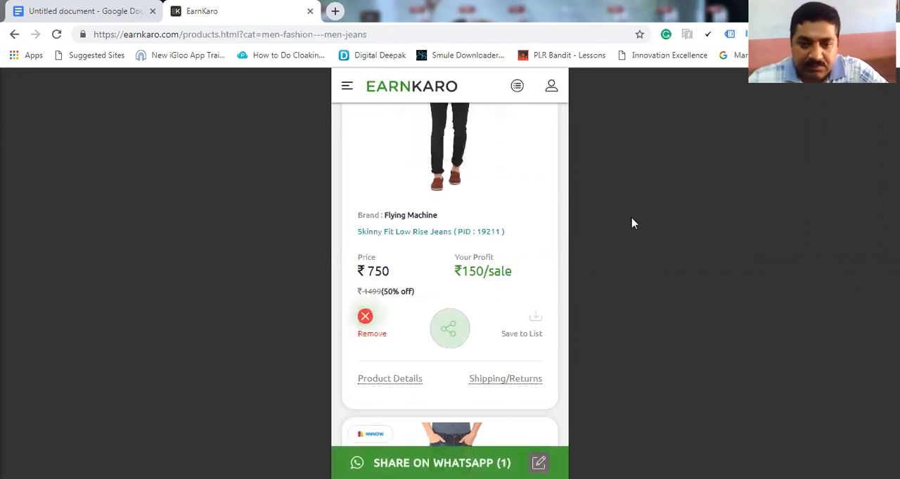
left_click(449, 329)
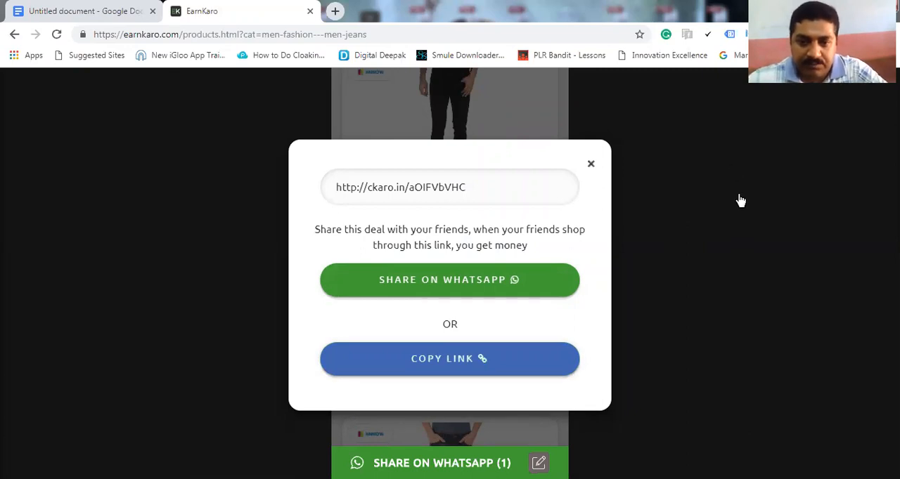
Dismiss the ckaro.in share link popup.
left_click(590, 163)
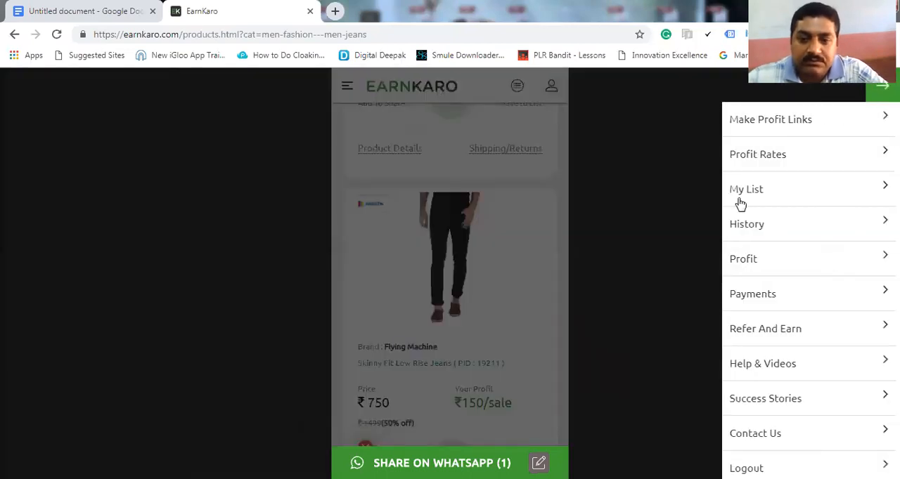
mouse_move(743, 248)
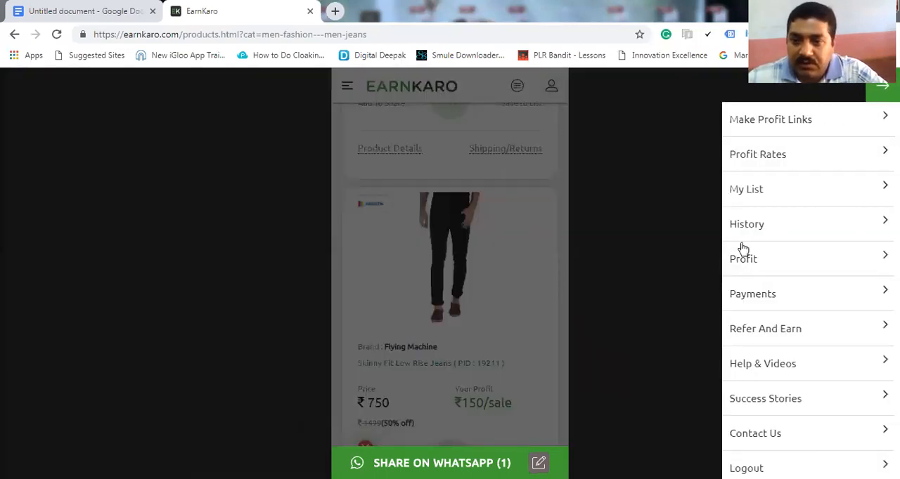
mouse_move(748, 308)
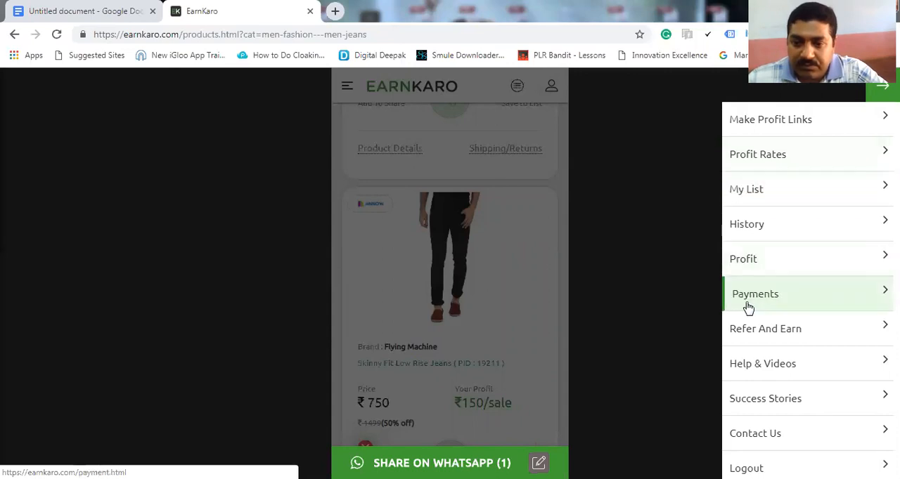
mouse_move(761, 300)
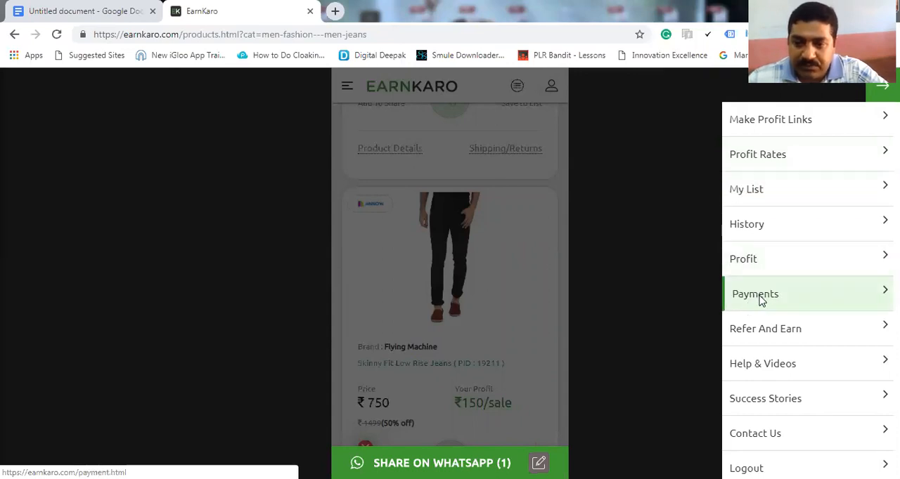
Choose Payments from the account menu.
left_click(755, 294)
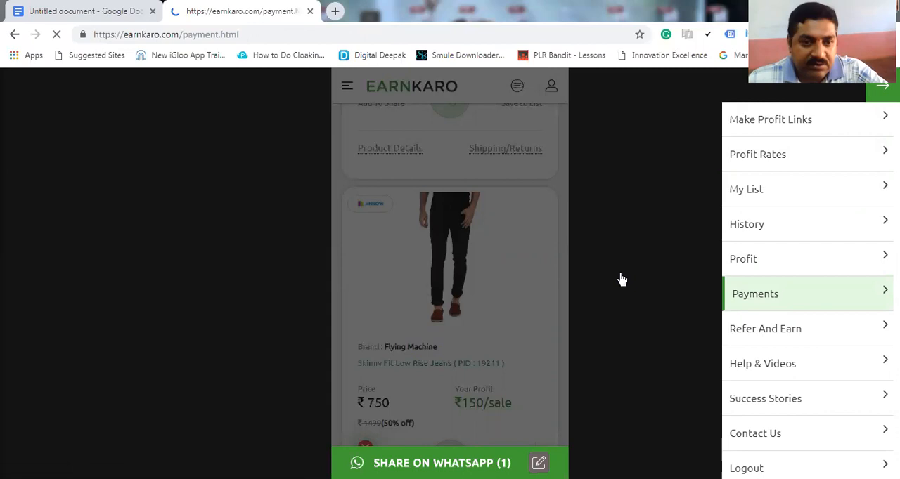
Check the Rs. 0 earnings summary and open the saved bank payment details.
left_click(755, 294)
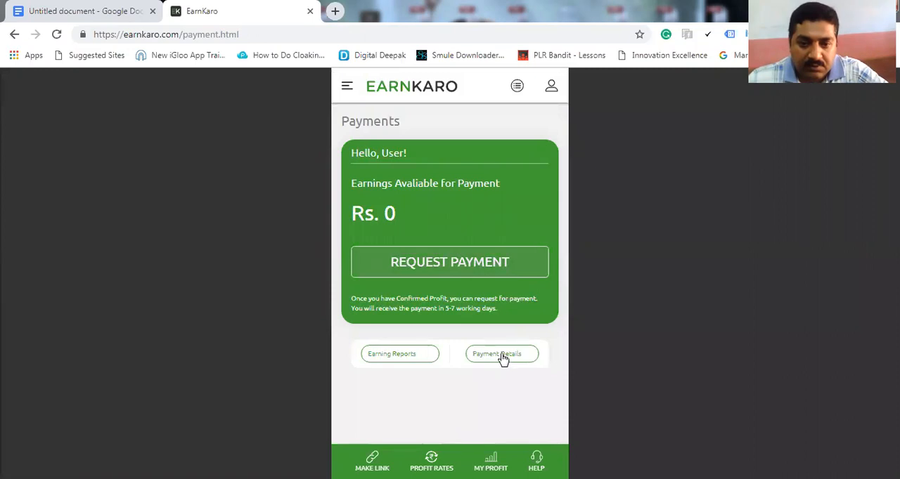
left_click(501, 354)
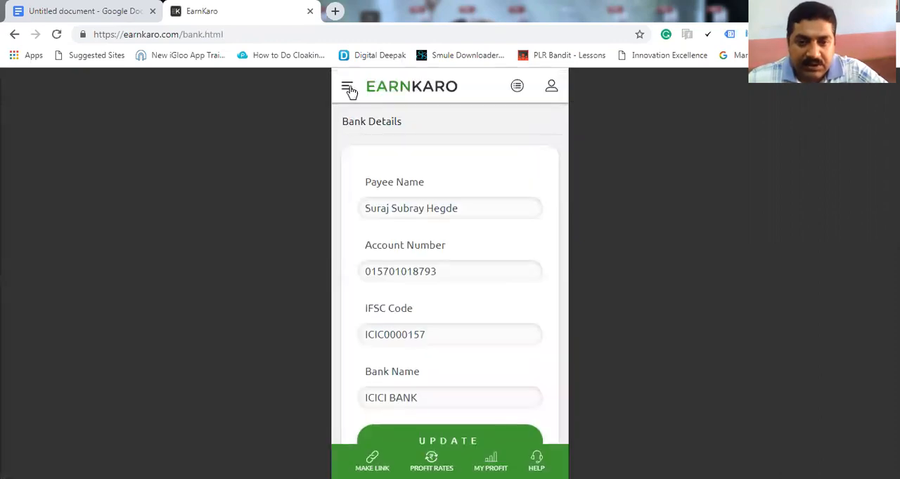
mouse_move(559, 204)
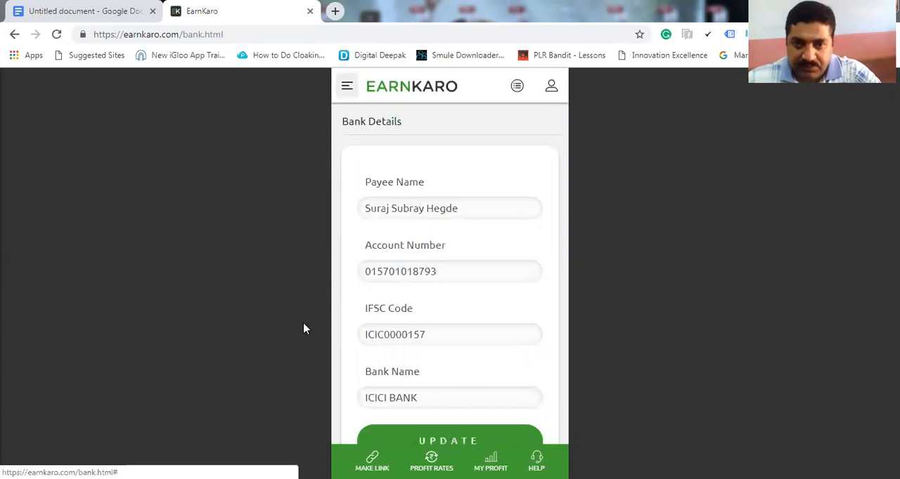
mouse_move(265, 264)
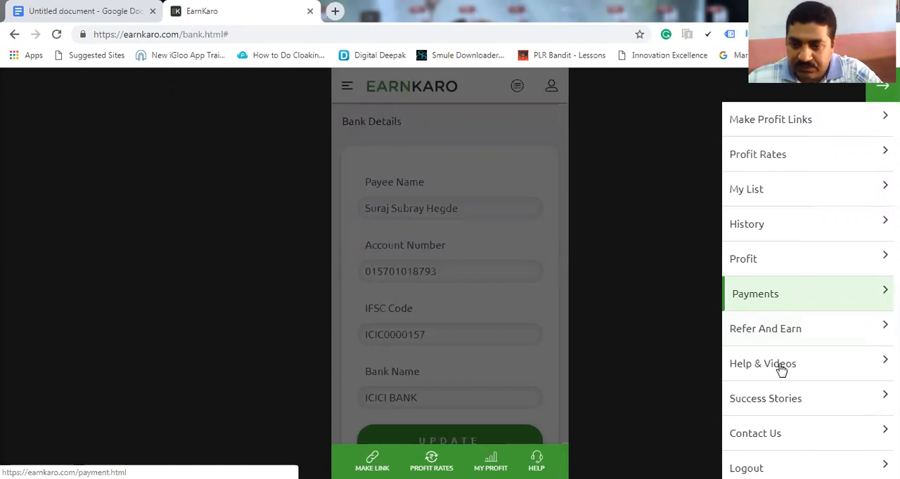
mouse_move(773, 366)
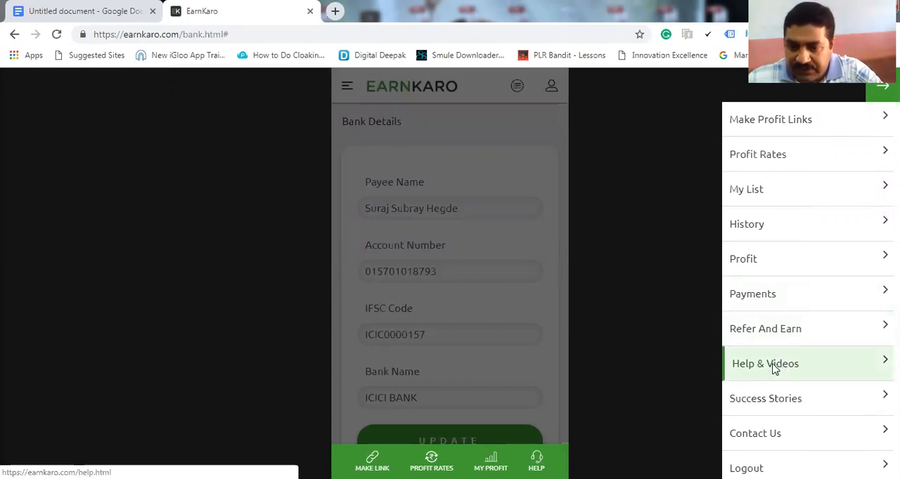
Open the Help & Videos page from EarnKaro's side menu.
left_click(773, 364)
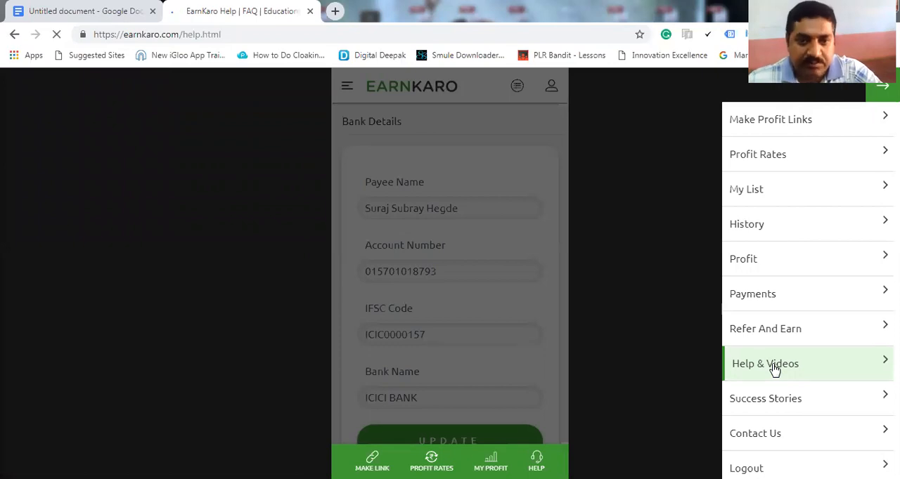
left_click(775, 364)
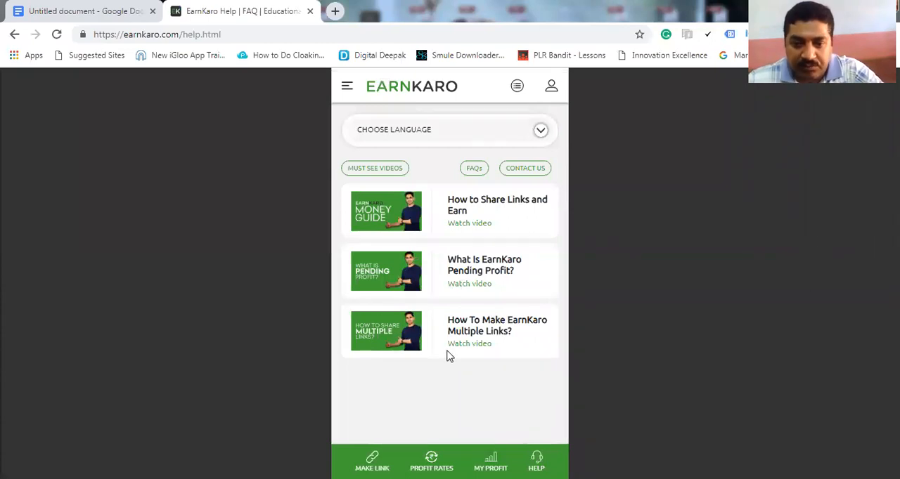
mouse_move(516, 369)
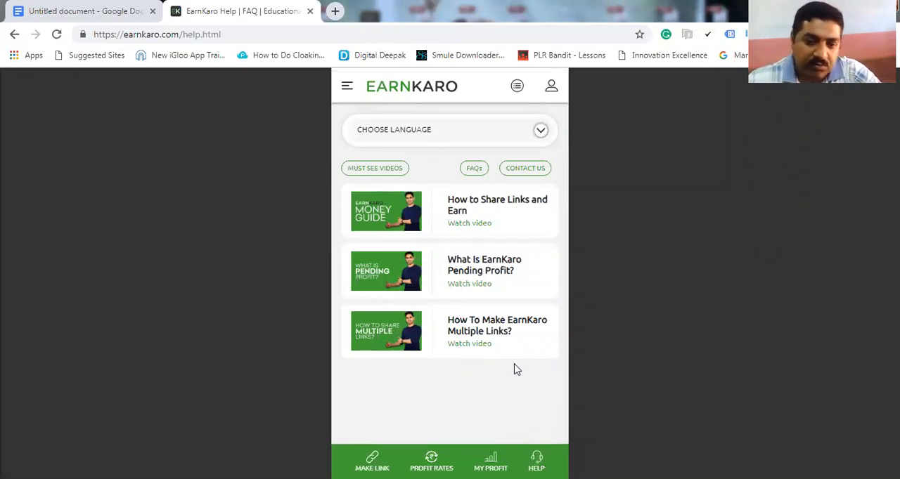
mouse_move(504, 363)
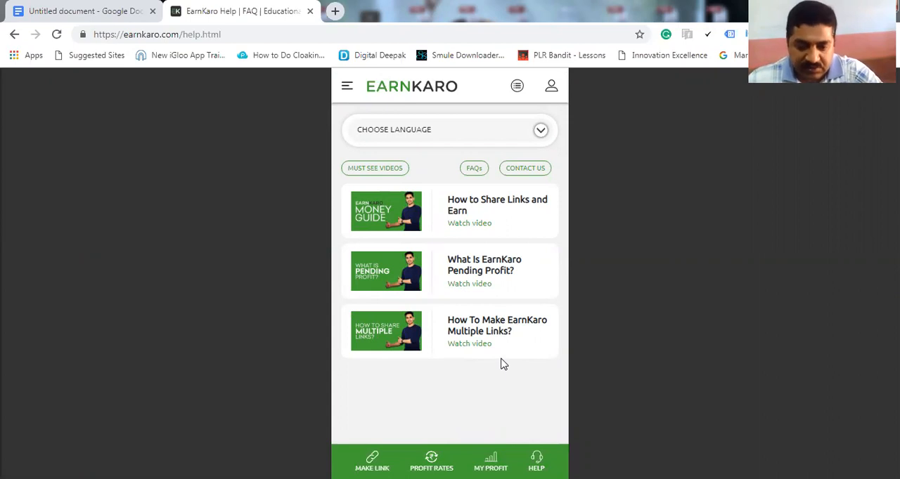
mouse_move(543, 220)
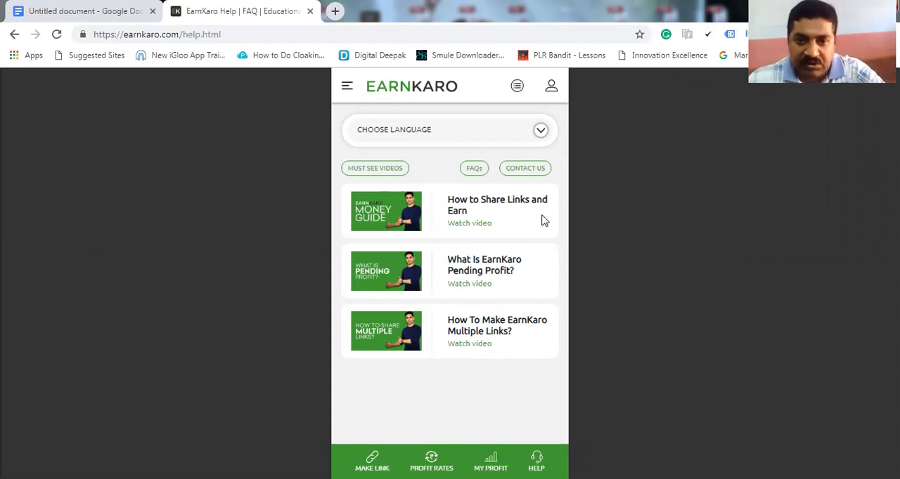
Reopen EarnKaro's account menu from the Help & Videos page.
left_click(347, 86)
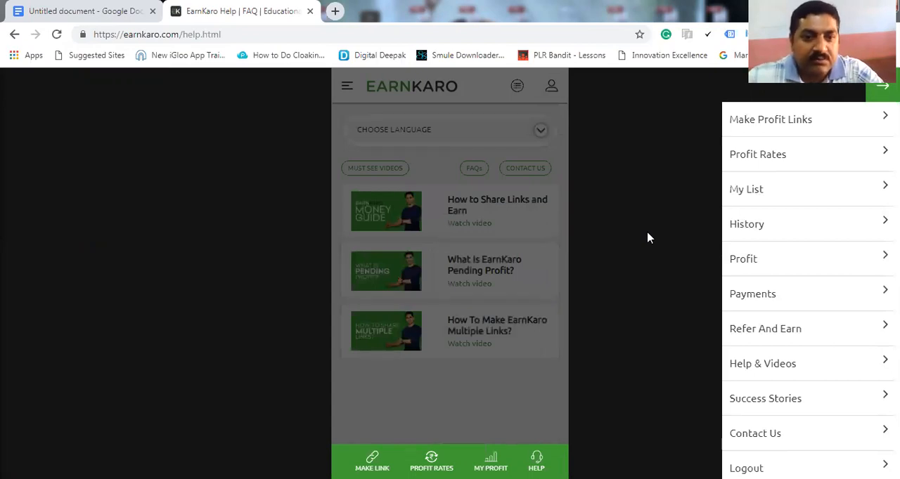
mouse_move(645, 248)
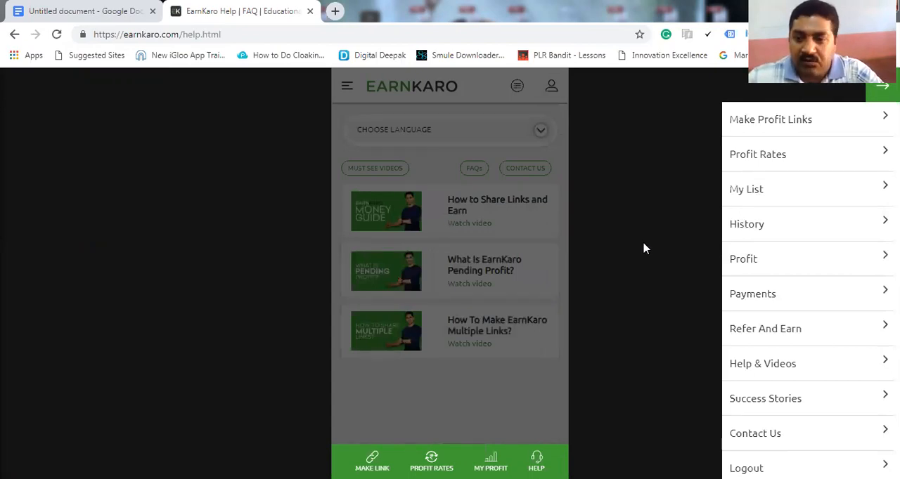
mouse_move(293, 124)
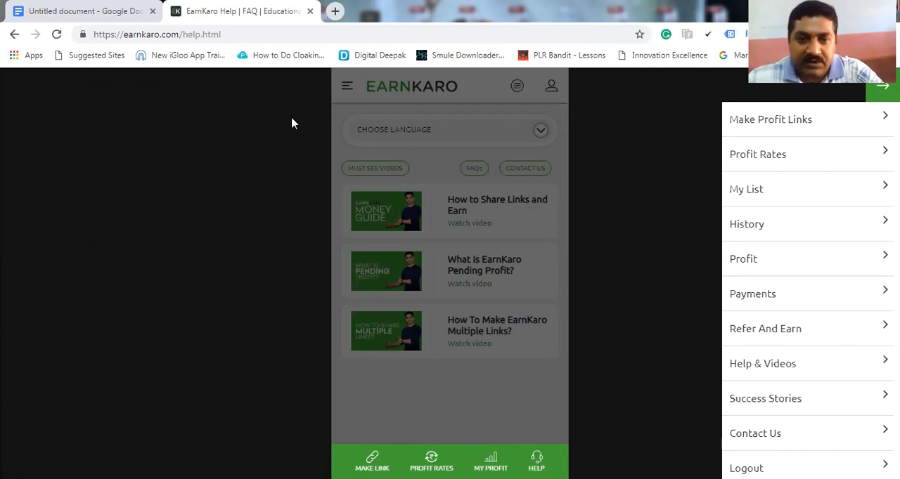
mouse_move(289, 158)
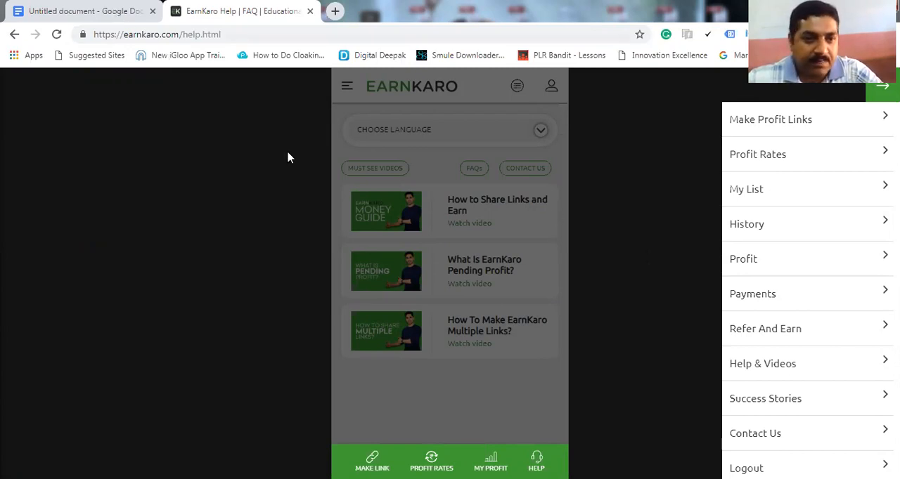
Switch back to the Untitled Google Docs affiliate notes tab.
left_click(92, 10)
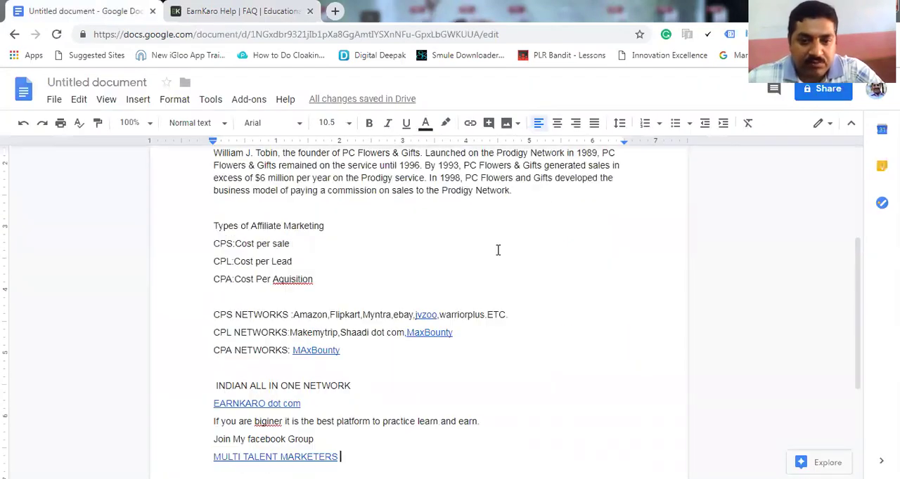
scroll("down", 3)
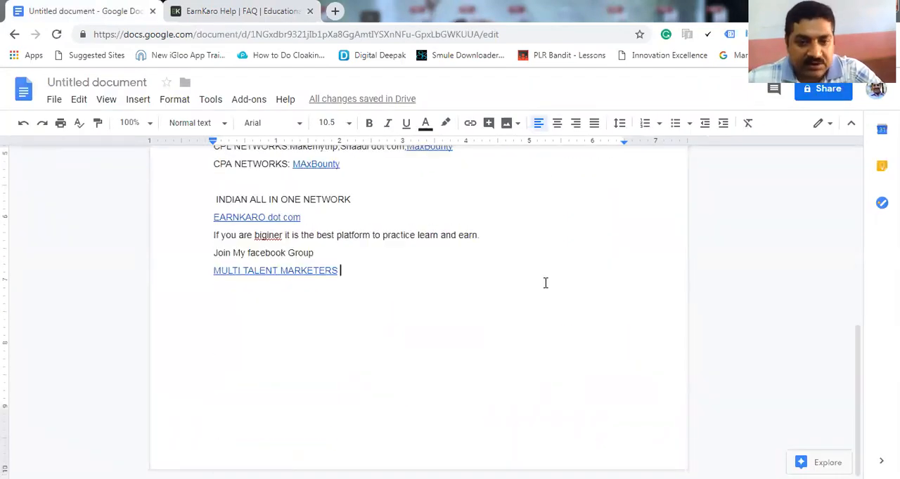
scroll("up", 3)
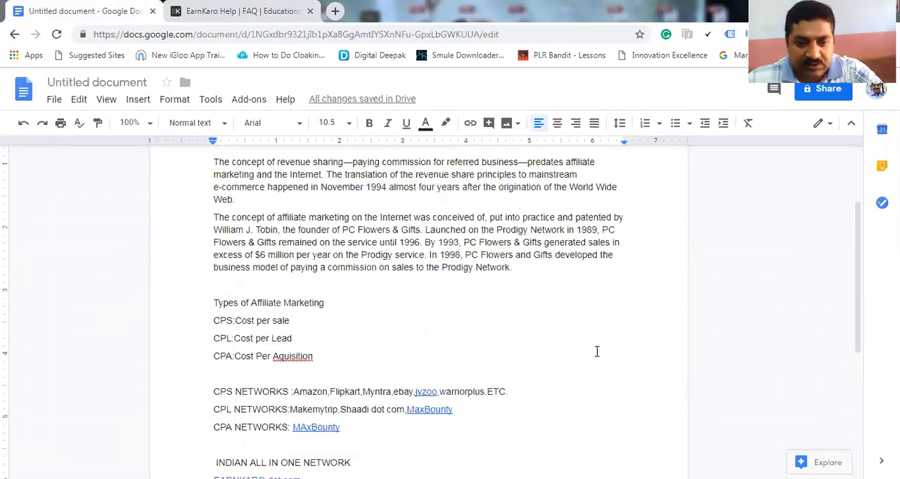